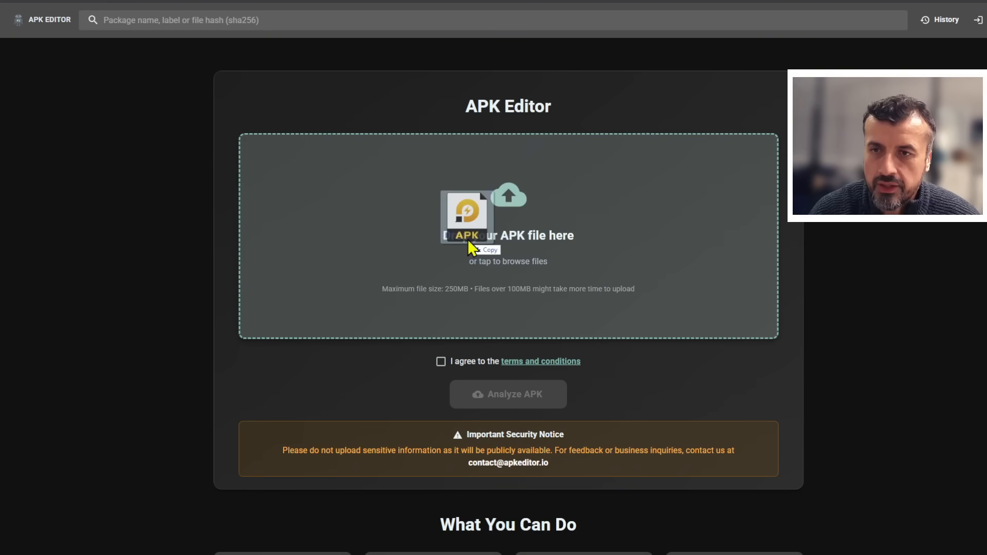
# Step: Upload the FilmPlus APK, accept the terms and run the APK analysis
pyautogui.click(508, 234)
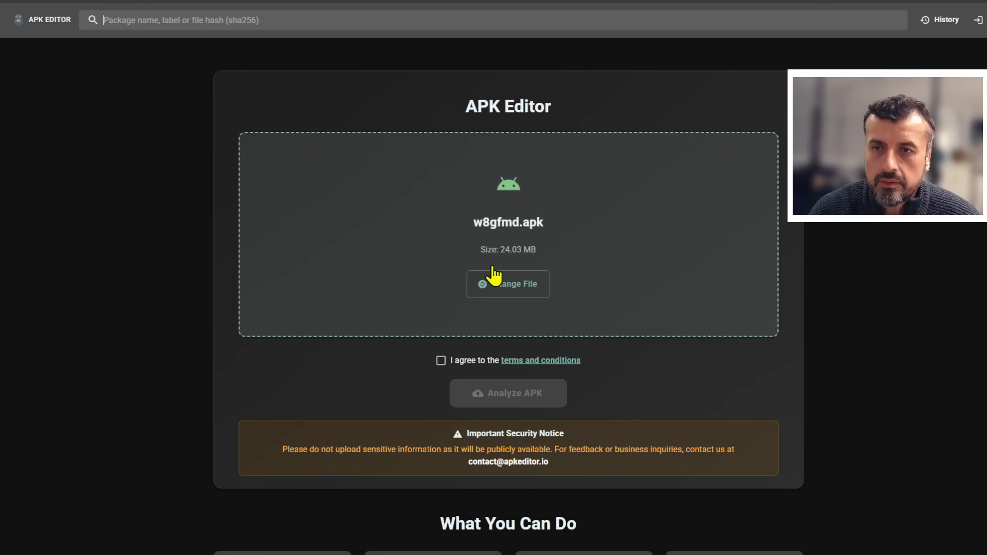
pyautogui.click(441, 360)
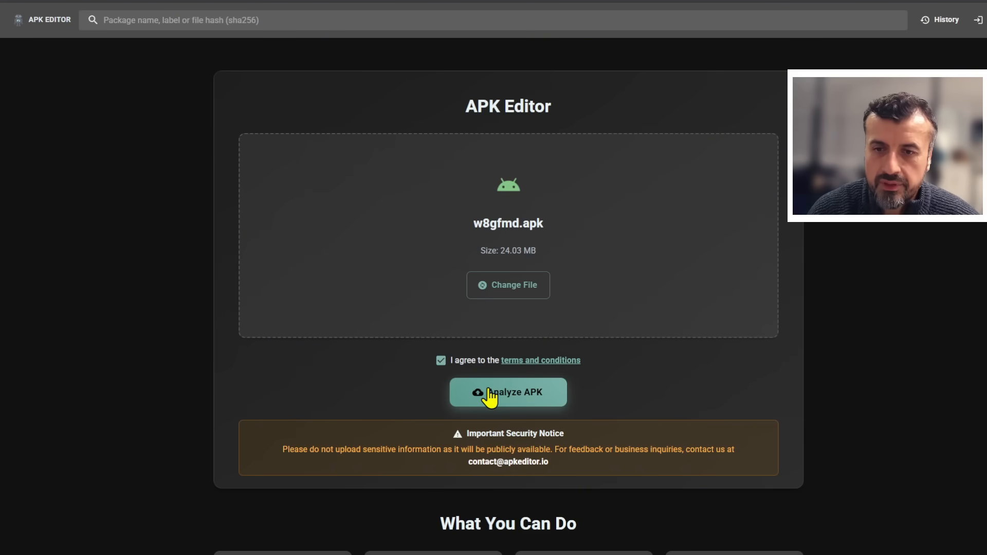
pyautogui.click(508, 393)
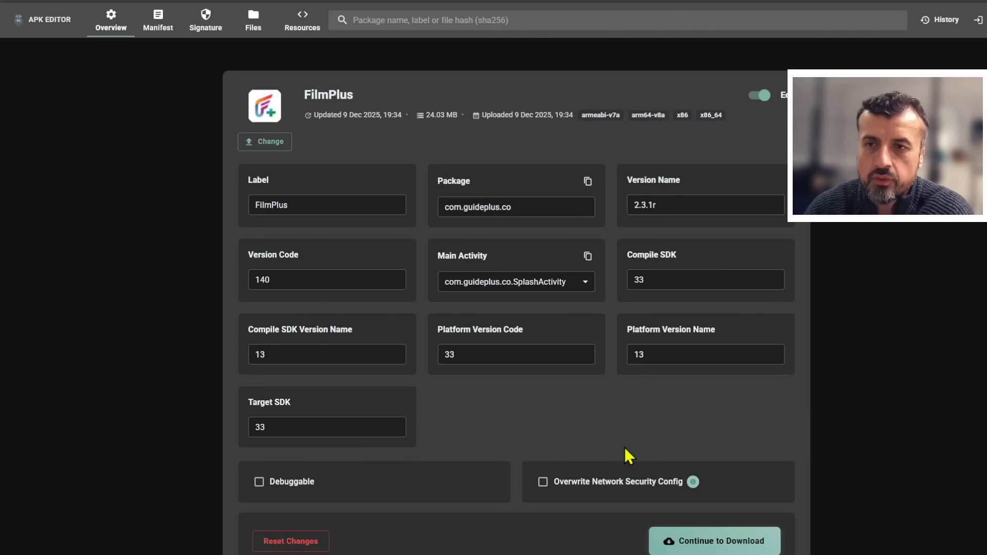
pyautogui.moveTo(620, 440)
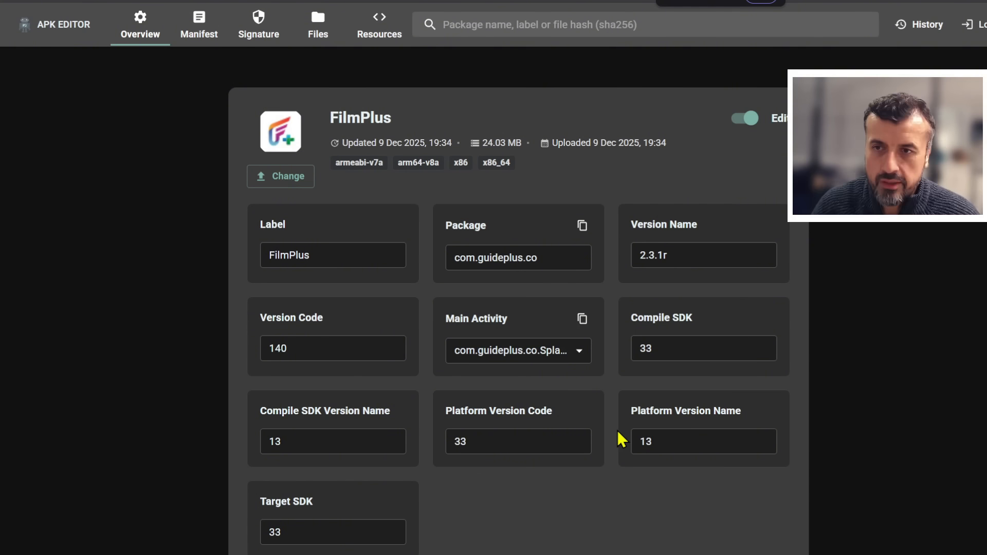
pyautogui.moveTo(438, 268)
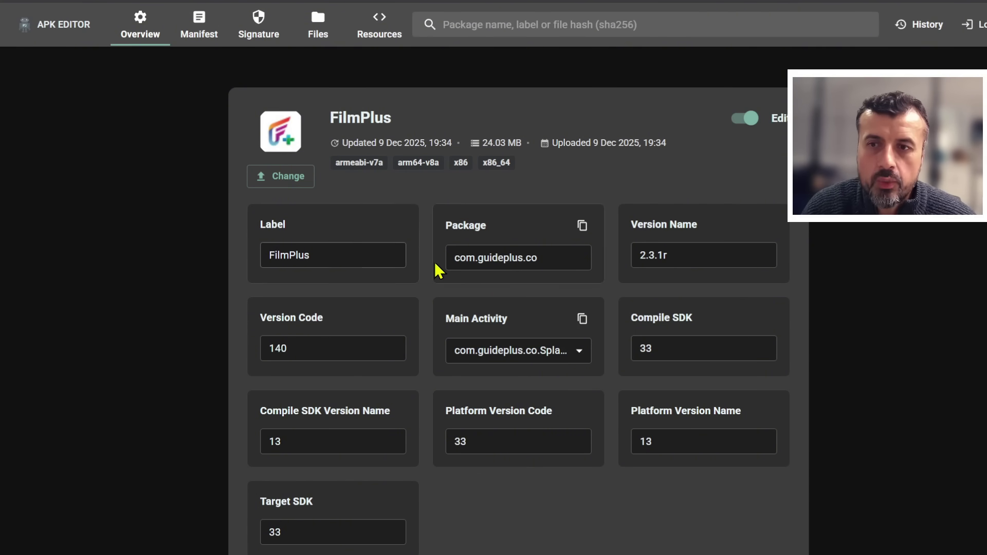
pyautogui.moveTo(693, 293)
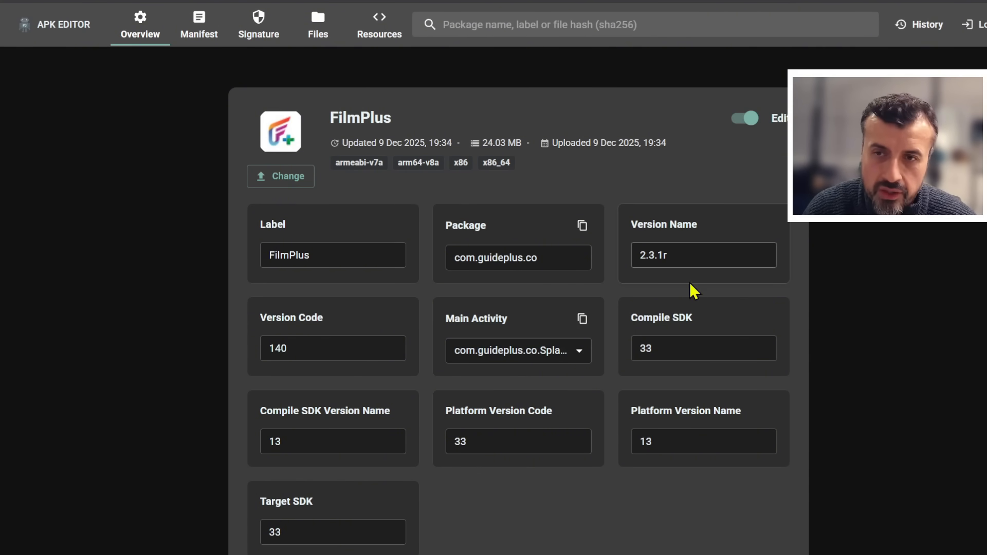
pyautogui.moveTo(419, 467)
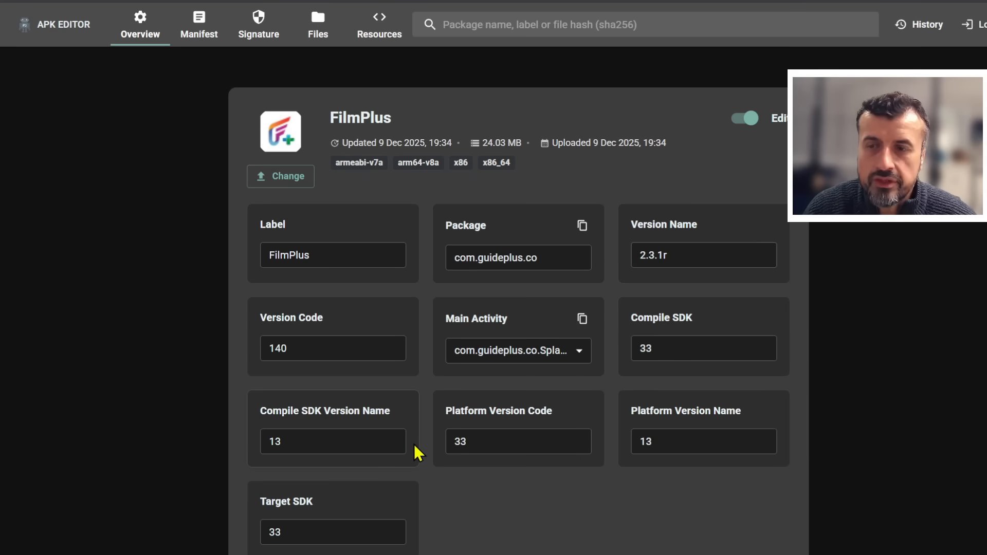
pyautogui.click(327, 255)
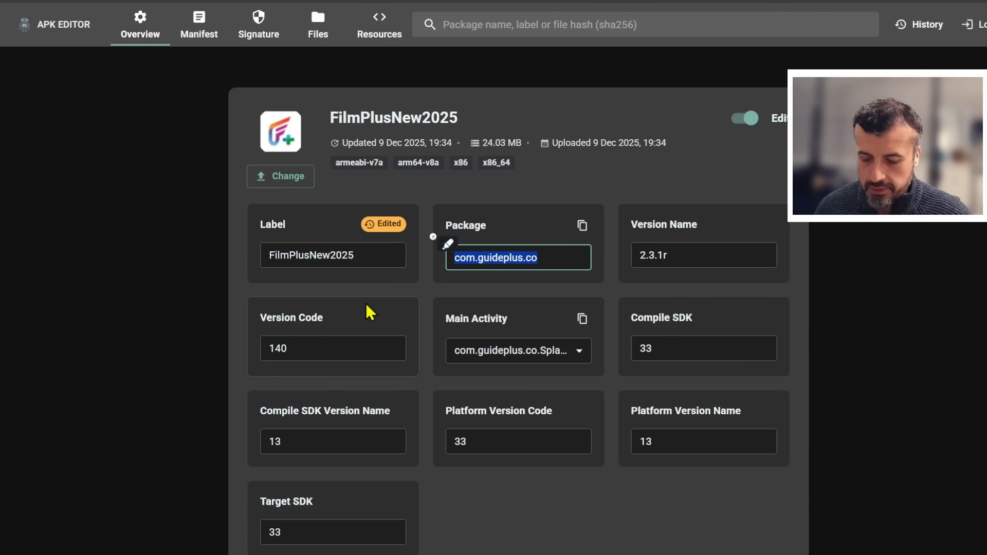
# Step: Enter the new package name com.testing.tduk and move down to the rebuild button
pyautogui.write('com.testing.td')
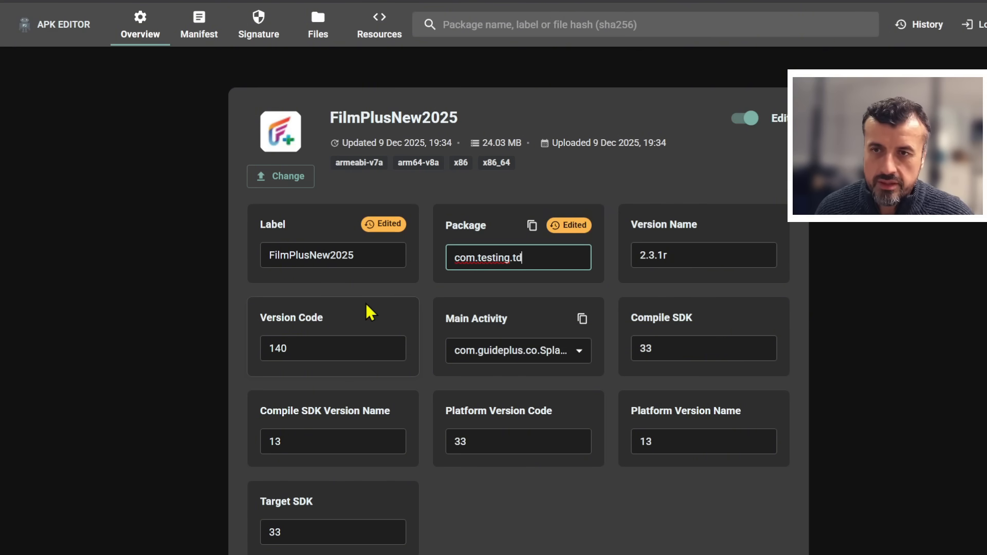
pyautogui.write('uk')
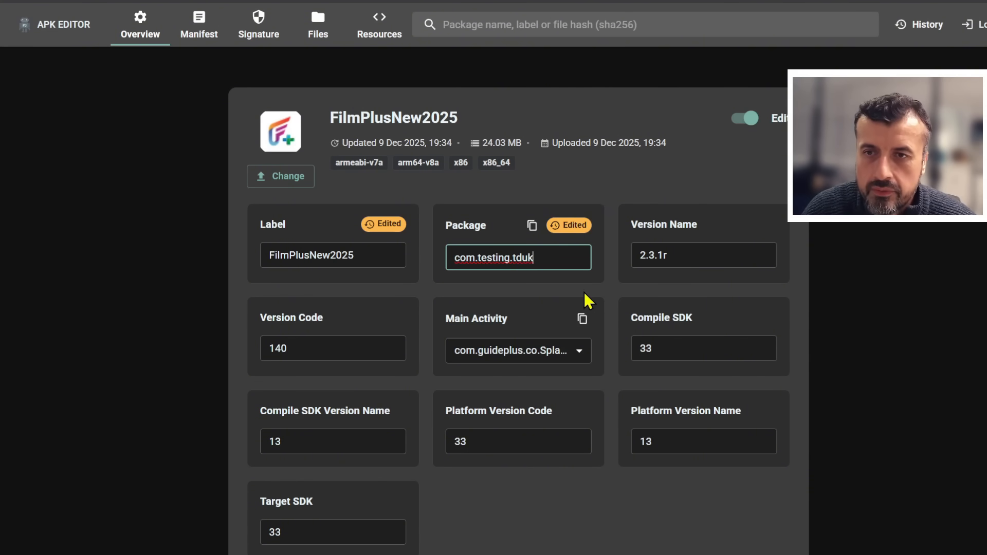
pyautogui.scroll(-3)
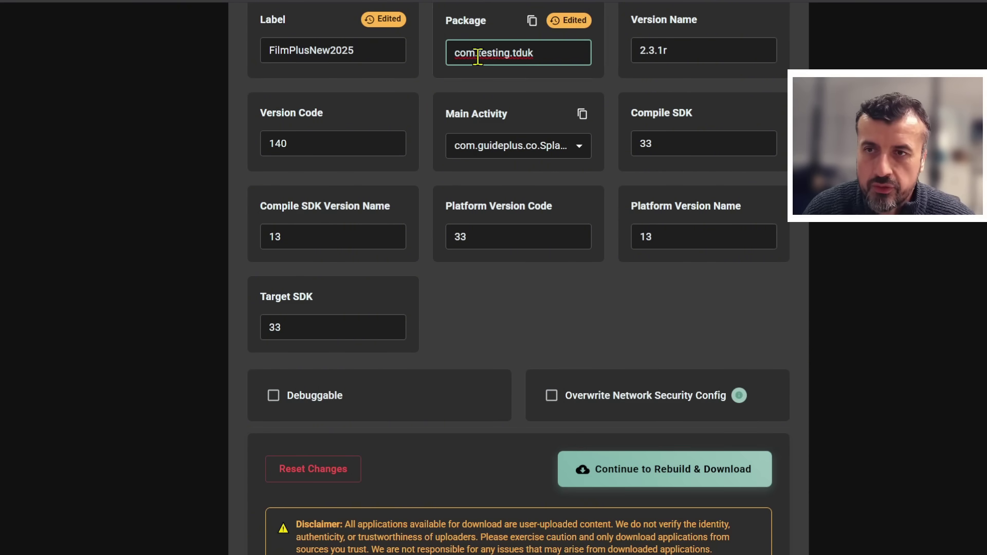
# Step: Rebuild the edited FilmPlus APK, accept the download terms and start the download
pyautogui.click(665, 469)
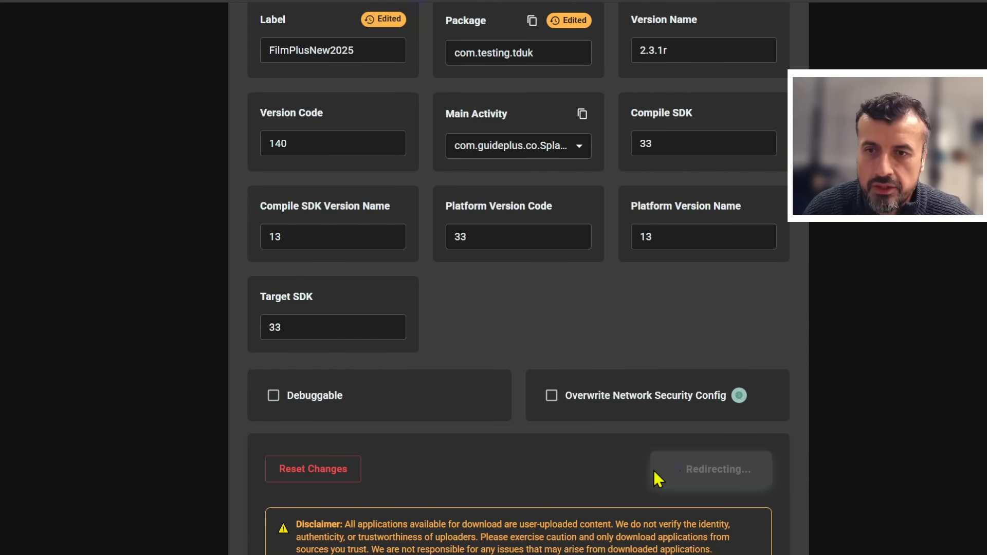
pyautogui.click(717, 469)
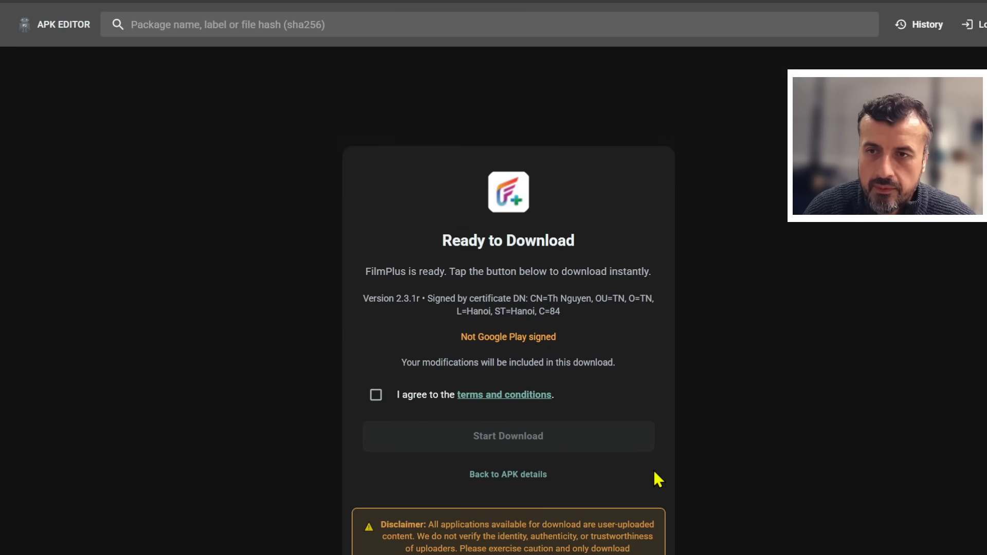
pyautogui.moveTo(661, 446)
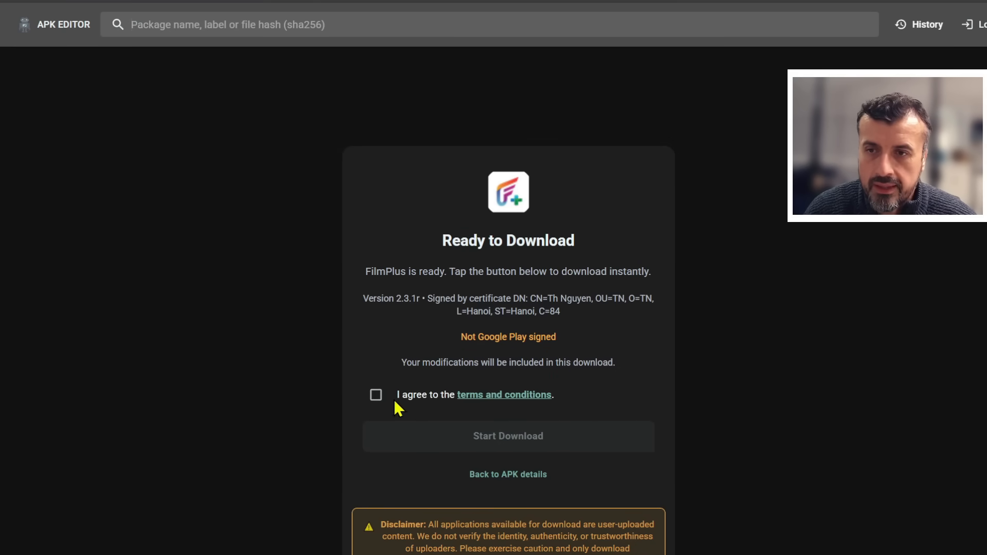
pyautogui.click(376, 395)
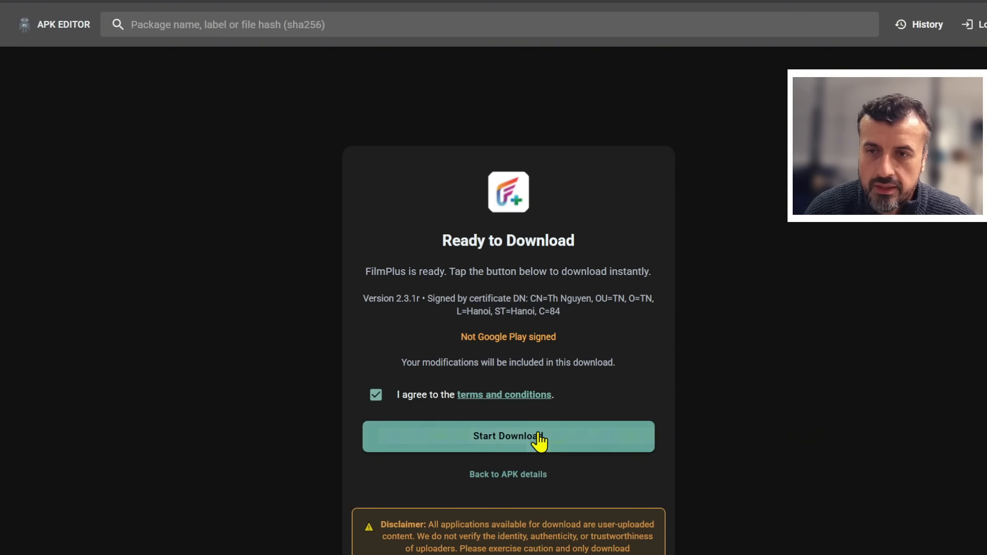
pyautogui.click(508, 436)
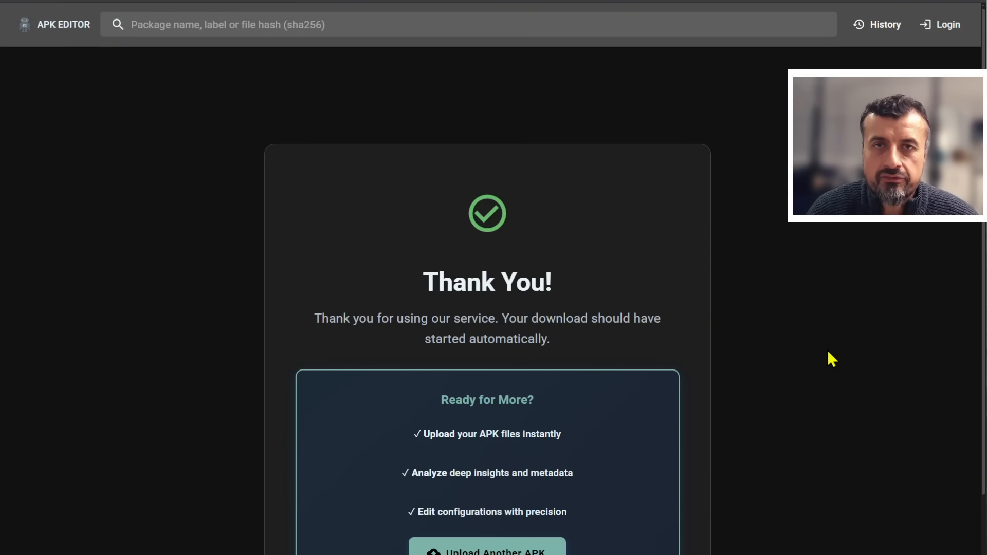
pyautogui.moveTo(661, 395)
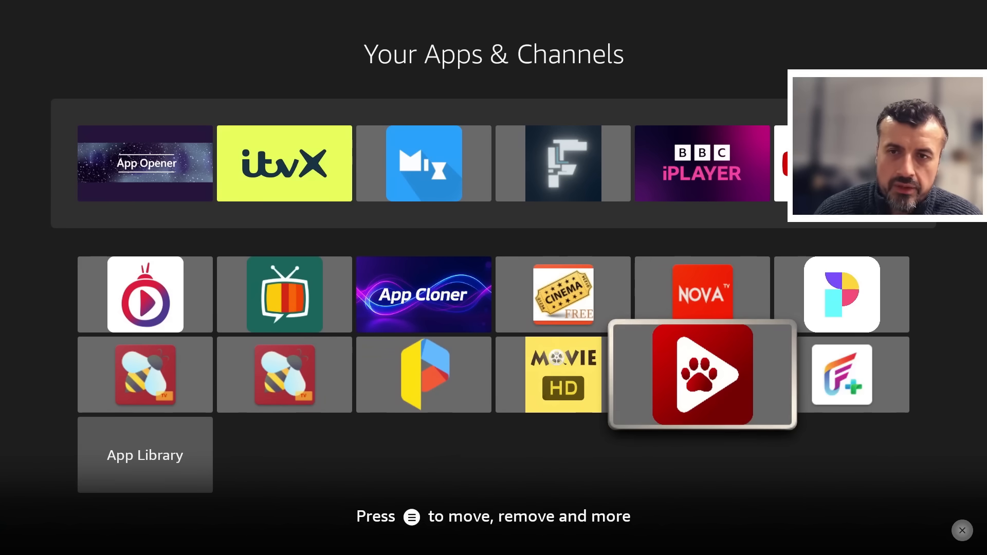
# Step: Move through Your Apps & Channels to the App Info Manager tile
pyautogui.press('Right')
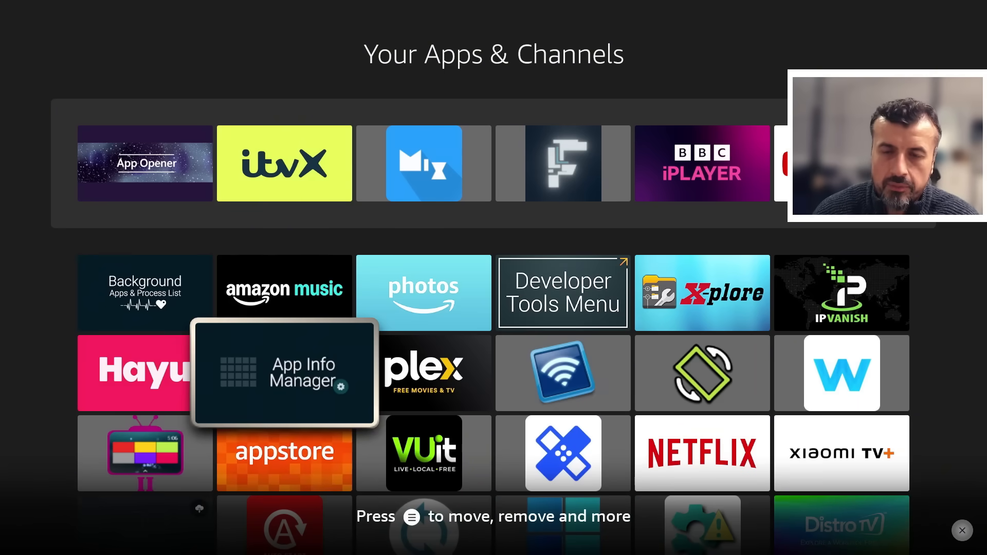
# Step: Launch App Info Manager and bring the FilmPlusNew2025 entry into view in the app list
pyautogui.click(285, 372)
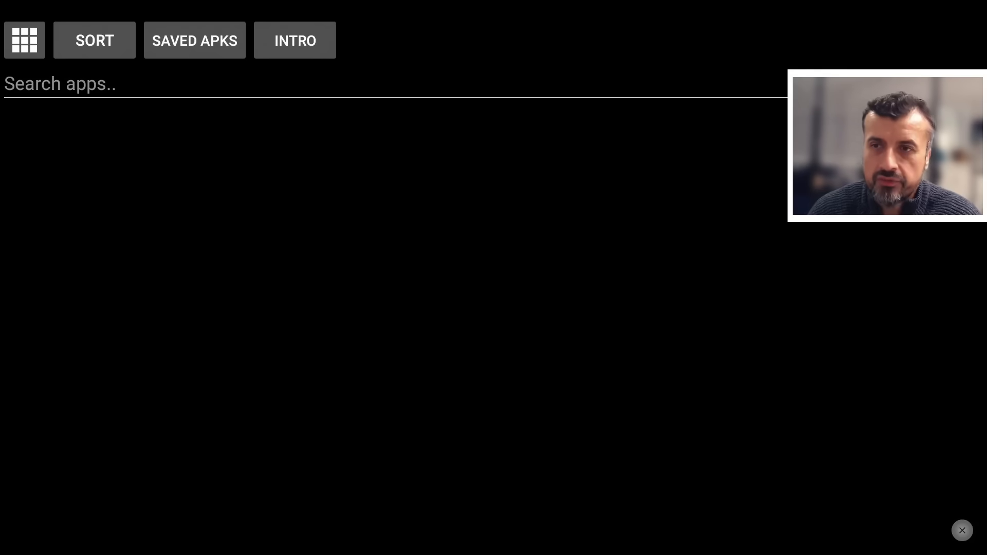
pyautogui.click(24, 40)
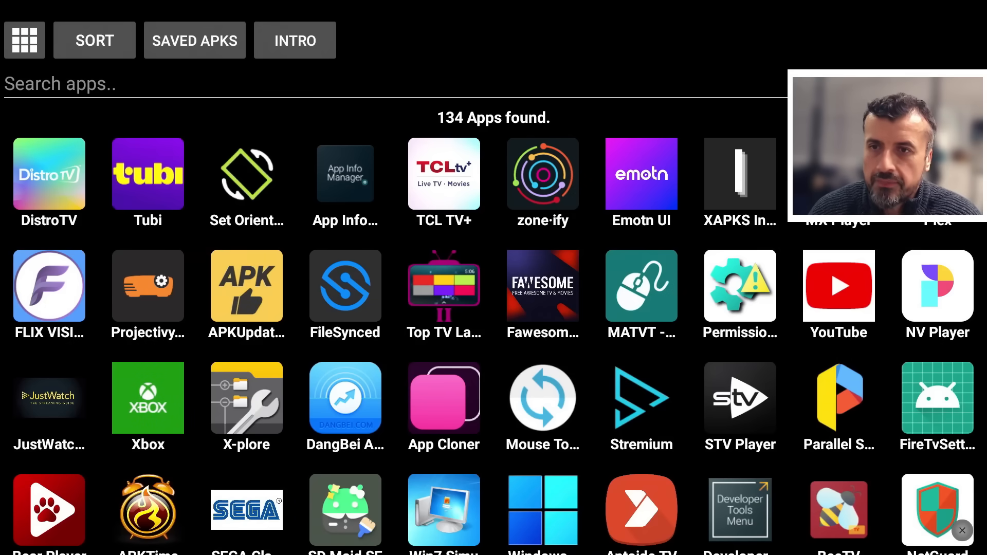
pyautogui.scroll(-3)
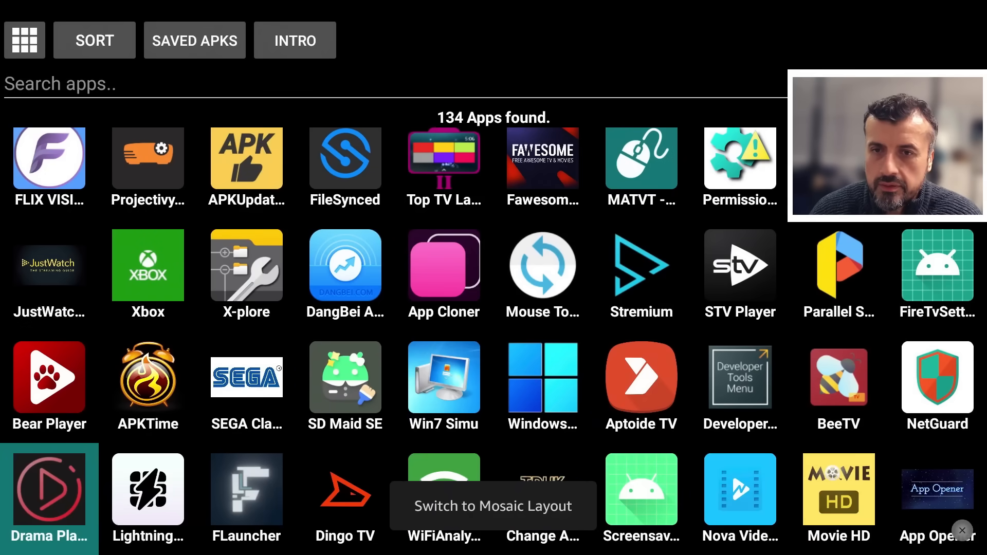
pyautogui.scroll(-3)
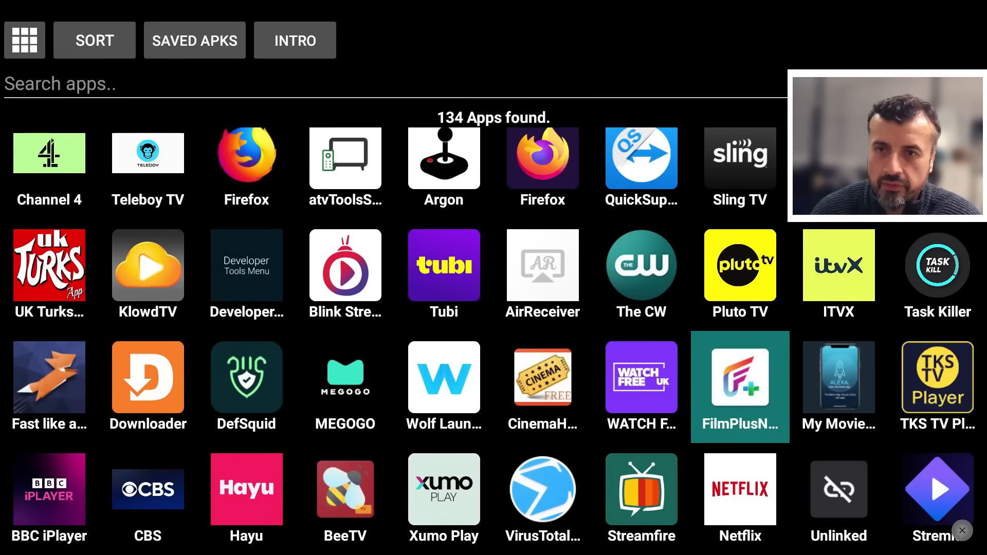
# Step: Show the FilmPlusNew2025 details: package com.testing.tduk, version 2.3.1r
pyautogui.click(741, 387)
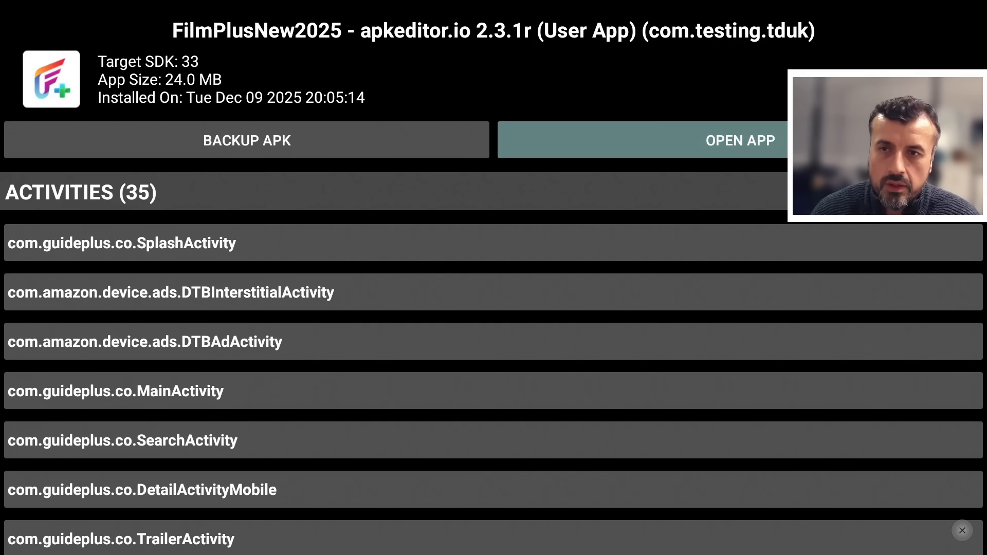
pyautogui.click(740, 140)
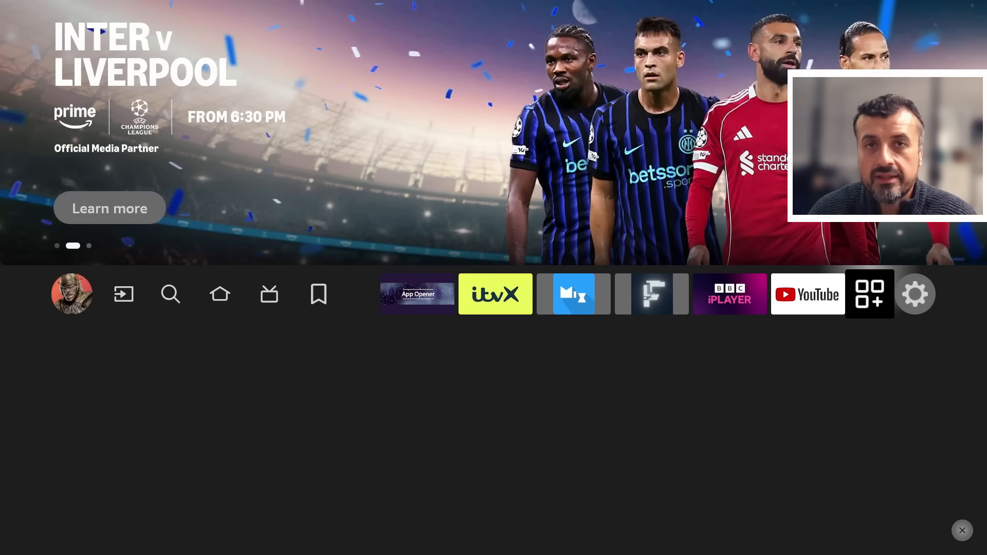
pyautogui.click(871, 295)
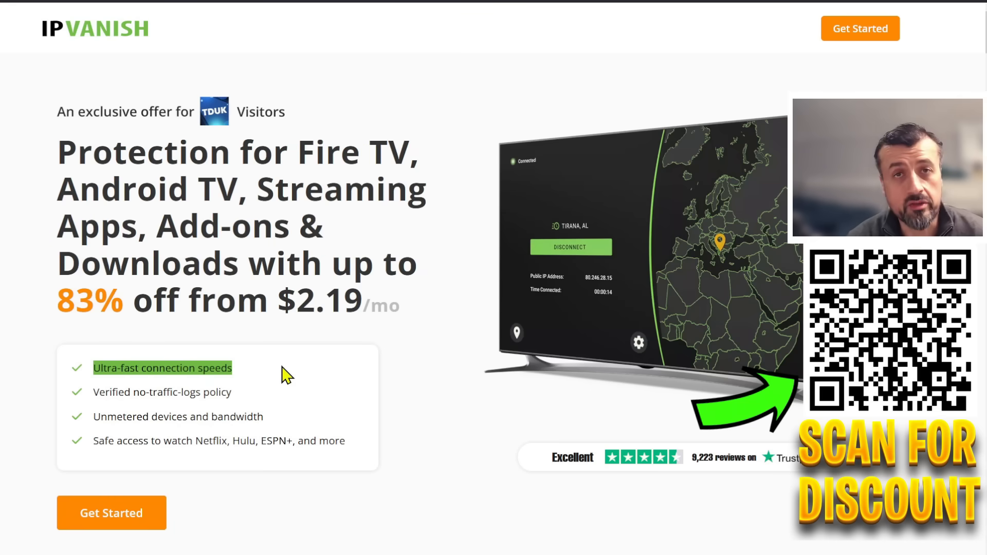
pyautogui.moveTo(241, 410)
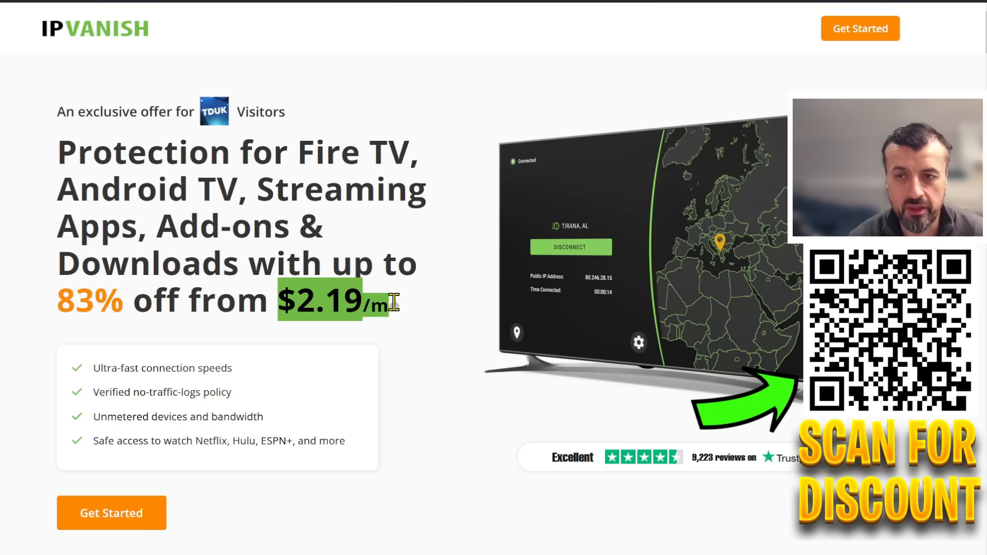
pyautogui.moveTo(453, 348)
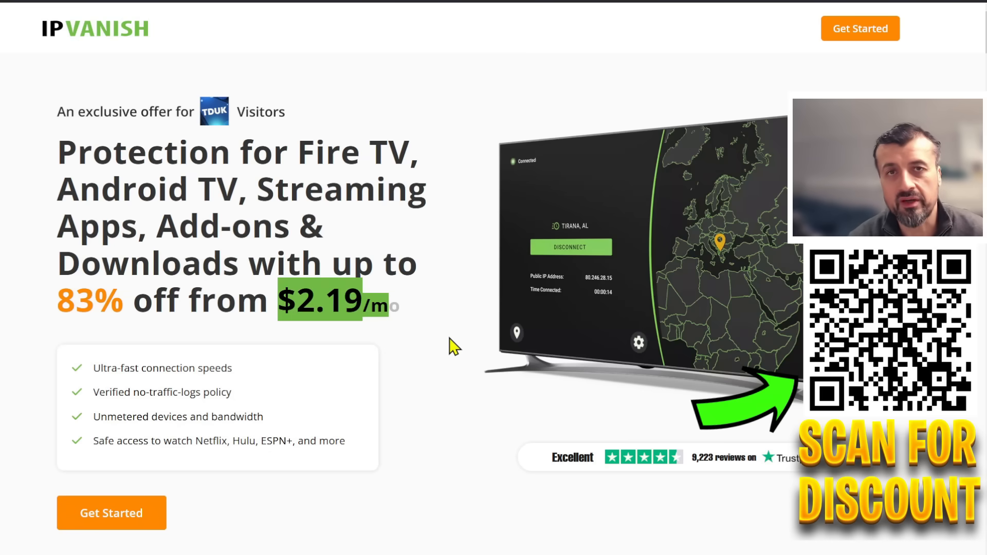
# Step: Scroll the IPVanish page to the Monthly, 2-Year and Yearly plan prices
pyautogui.scroll(-3)
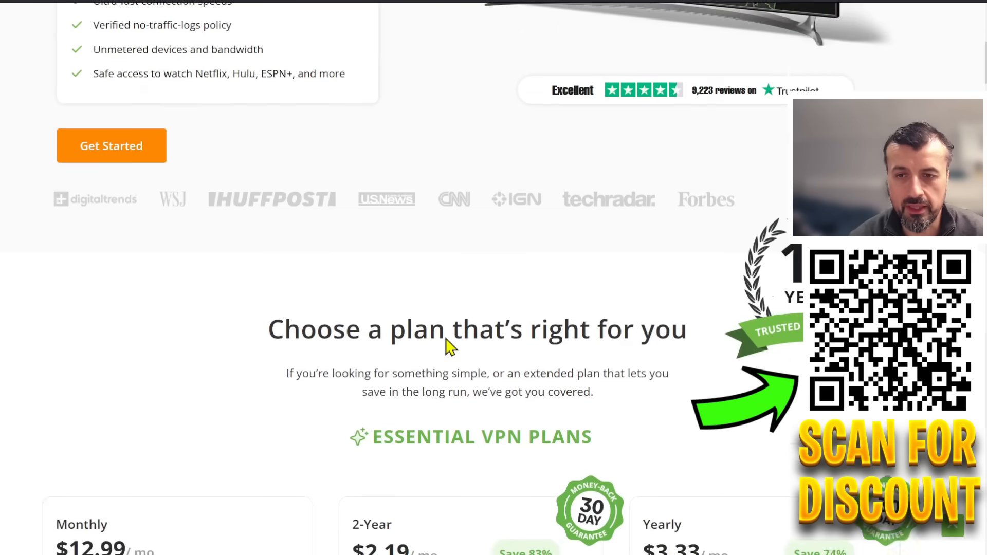
pyautogui.scroll(-3)
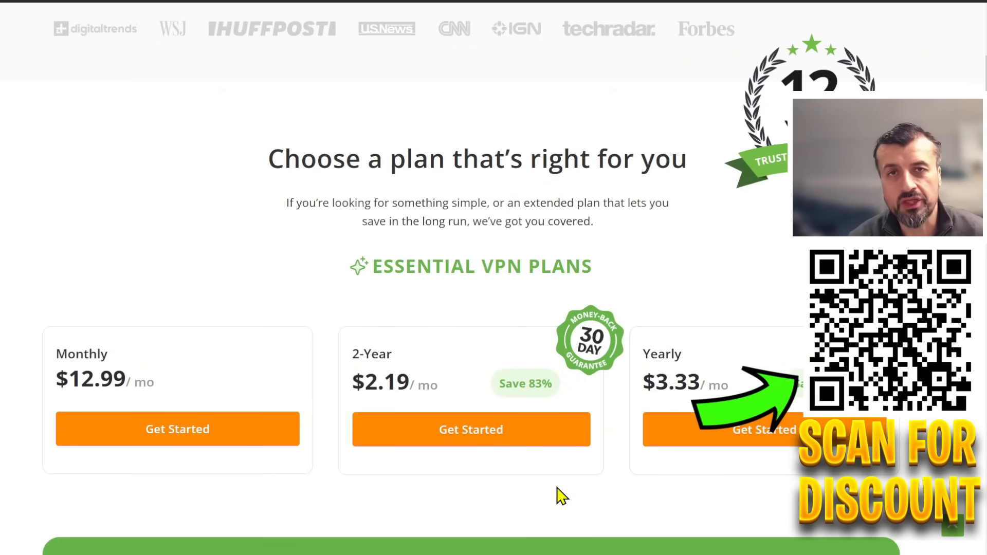